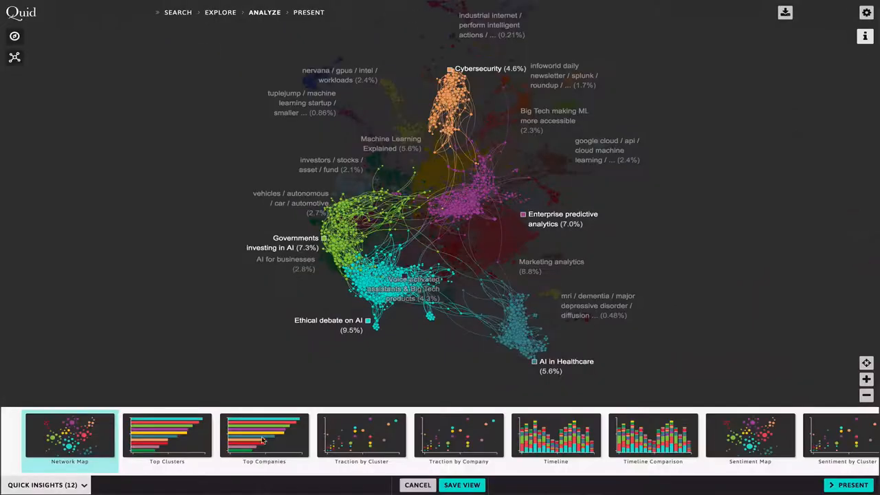
# Return to the News / Blogs Search to query "artificial intelligence" for 06/25/2016–06/25/2017
pyautogui.click(264, 436)
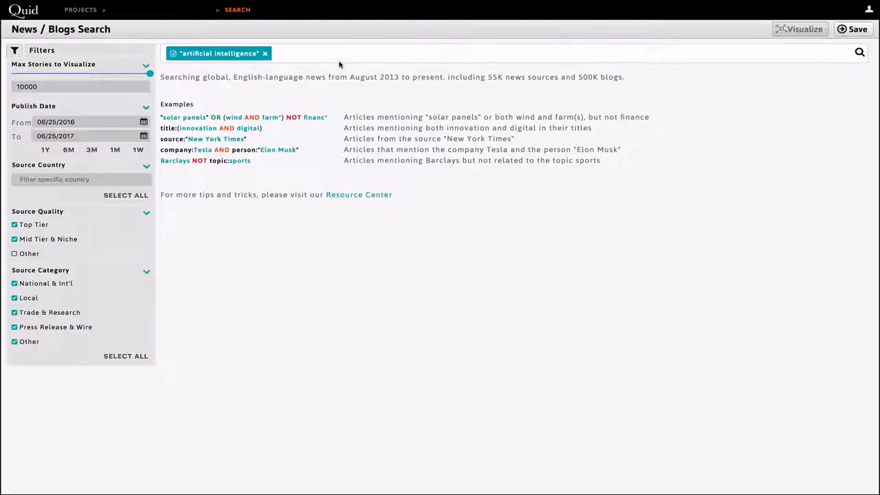
# Visualize the results as a story network showing the EMR analysis cluster's 95 stories
pyautogui.click(859, 53)
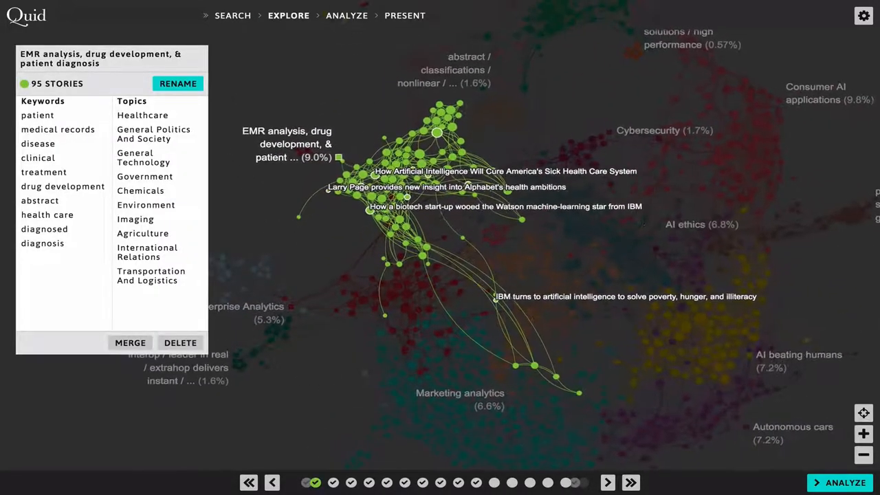
# Inspect the Cybersecurity cluster's keywords and topics in the network
pyautogui.click(505, 170)
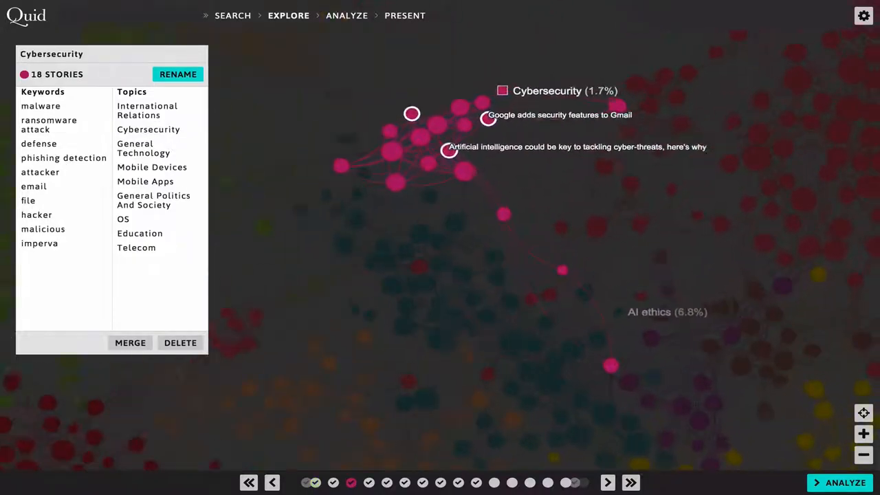
pyautogui.click(448, 147)
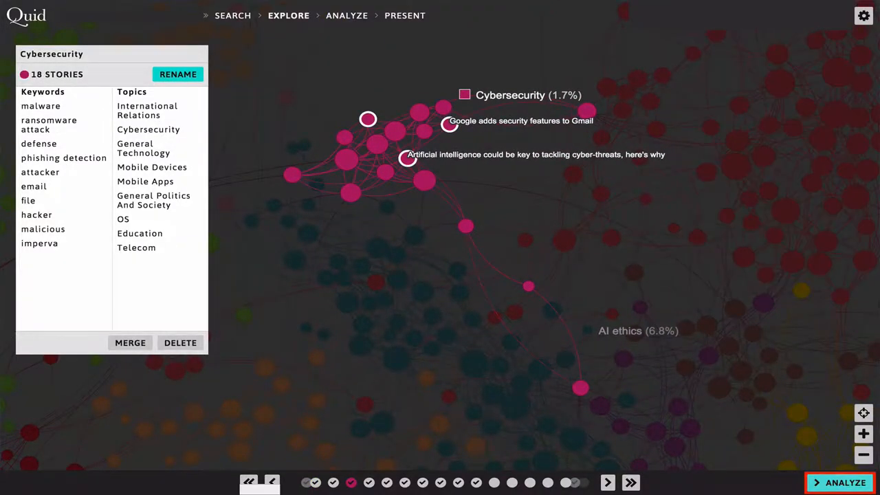
# Analyze the network with a Timeline chart of story counts over time
pyautogui.click(844, 482)
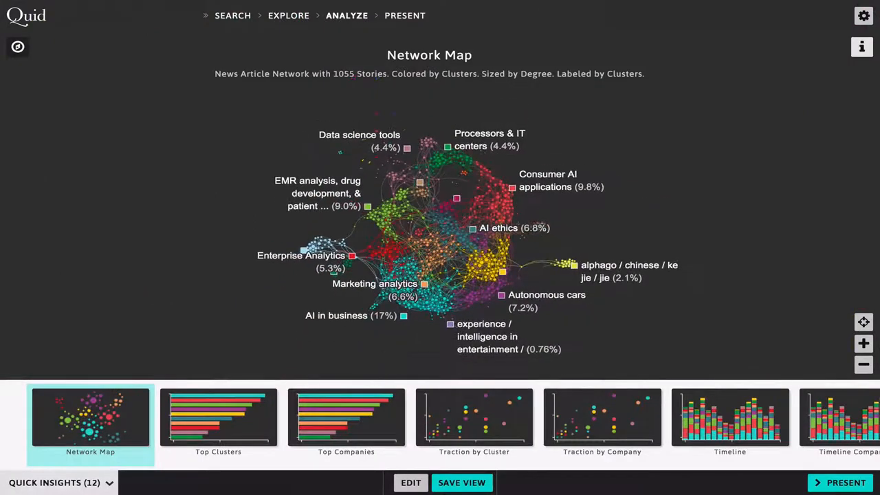
pyautogui.click(730, 419)
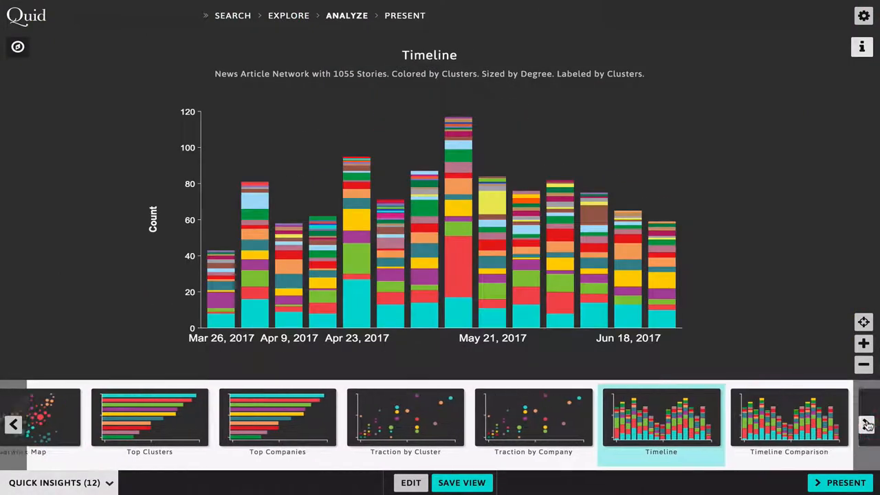
pyautogui.click(865, 423)
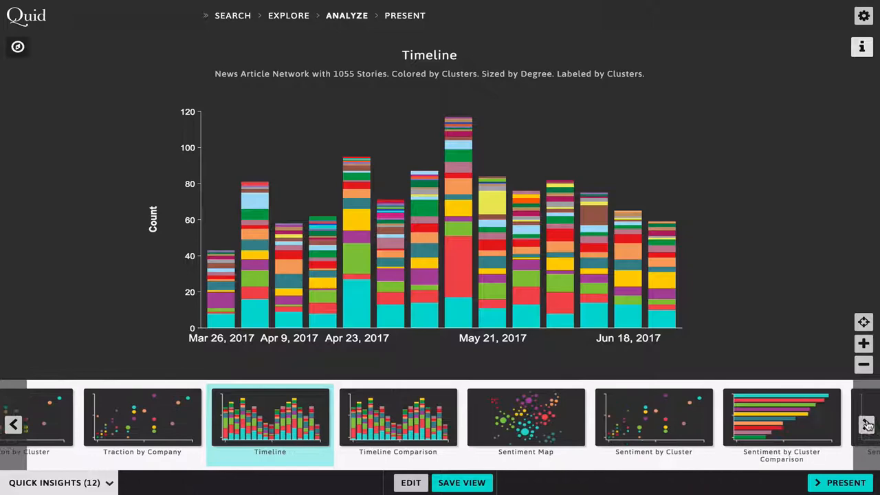
# Build the presentation from the charts and get its direct share link
pyautogui.click(781, 417)
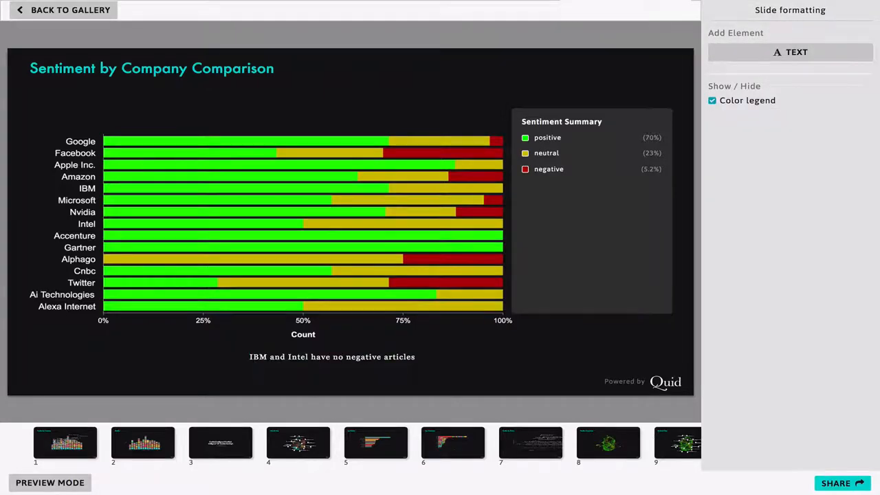
pyautogui.click(836, 483)
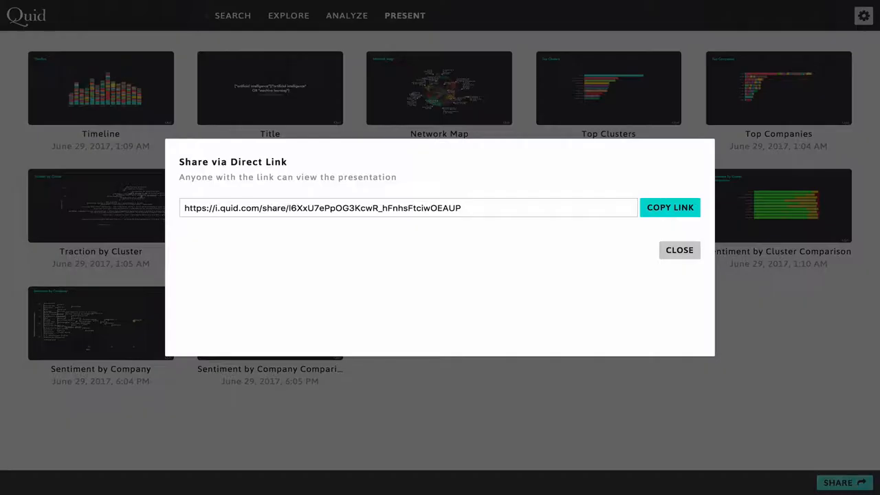